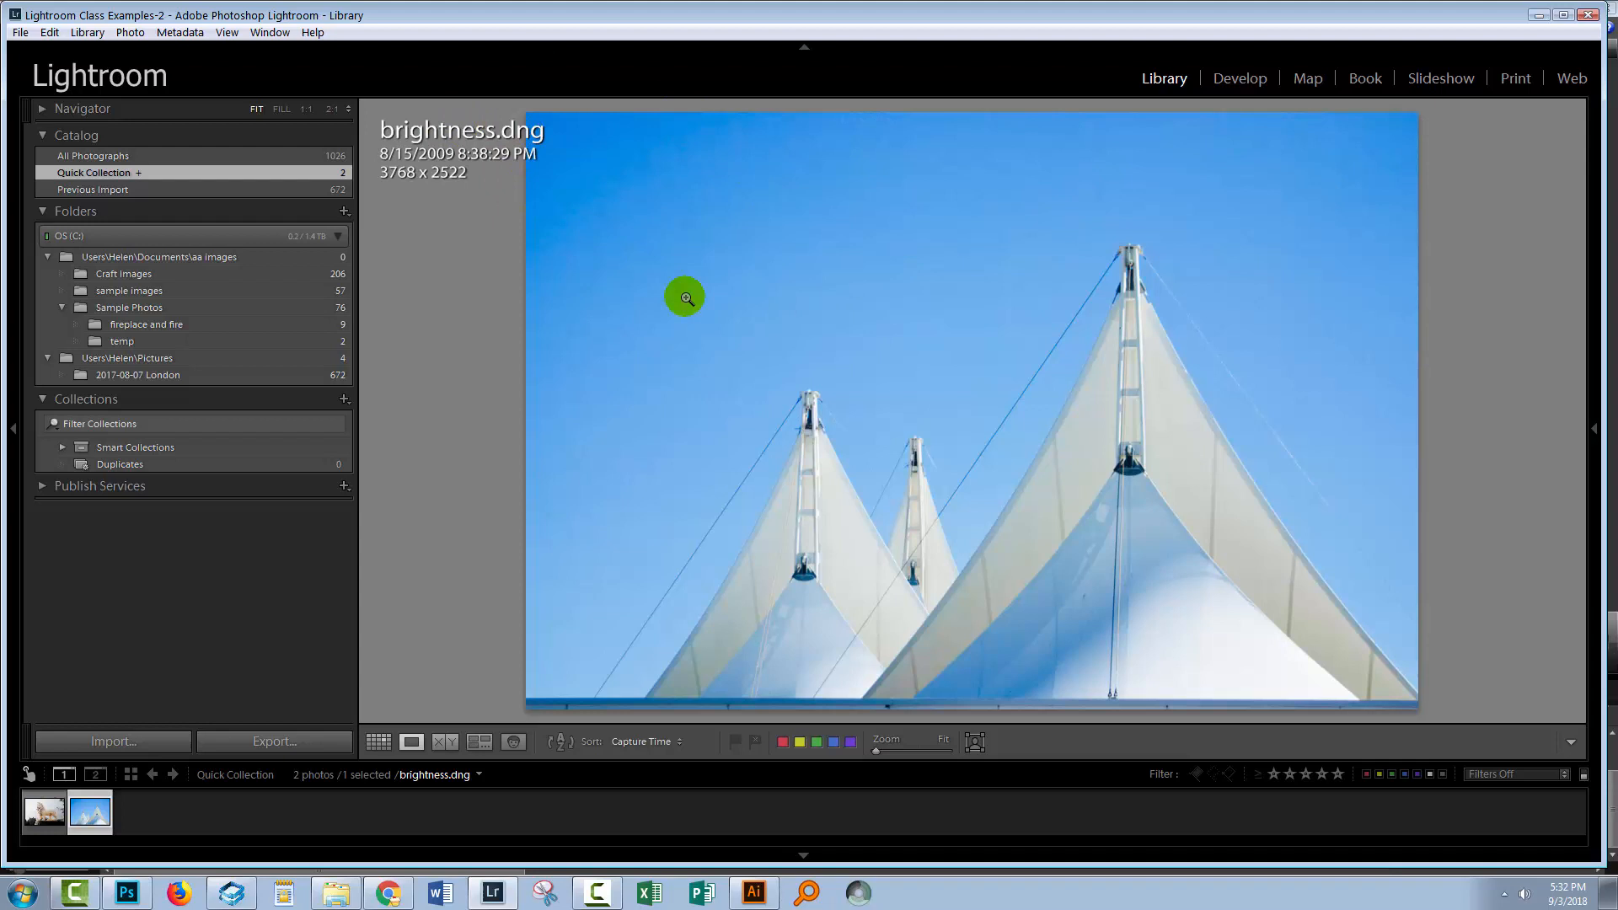
pyautogui.moveTo(585, 455)
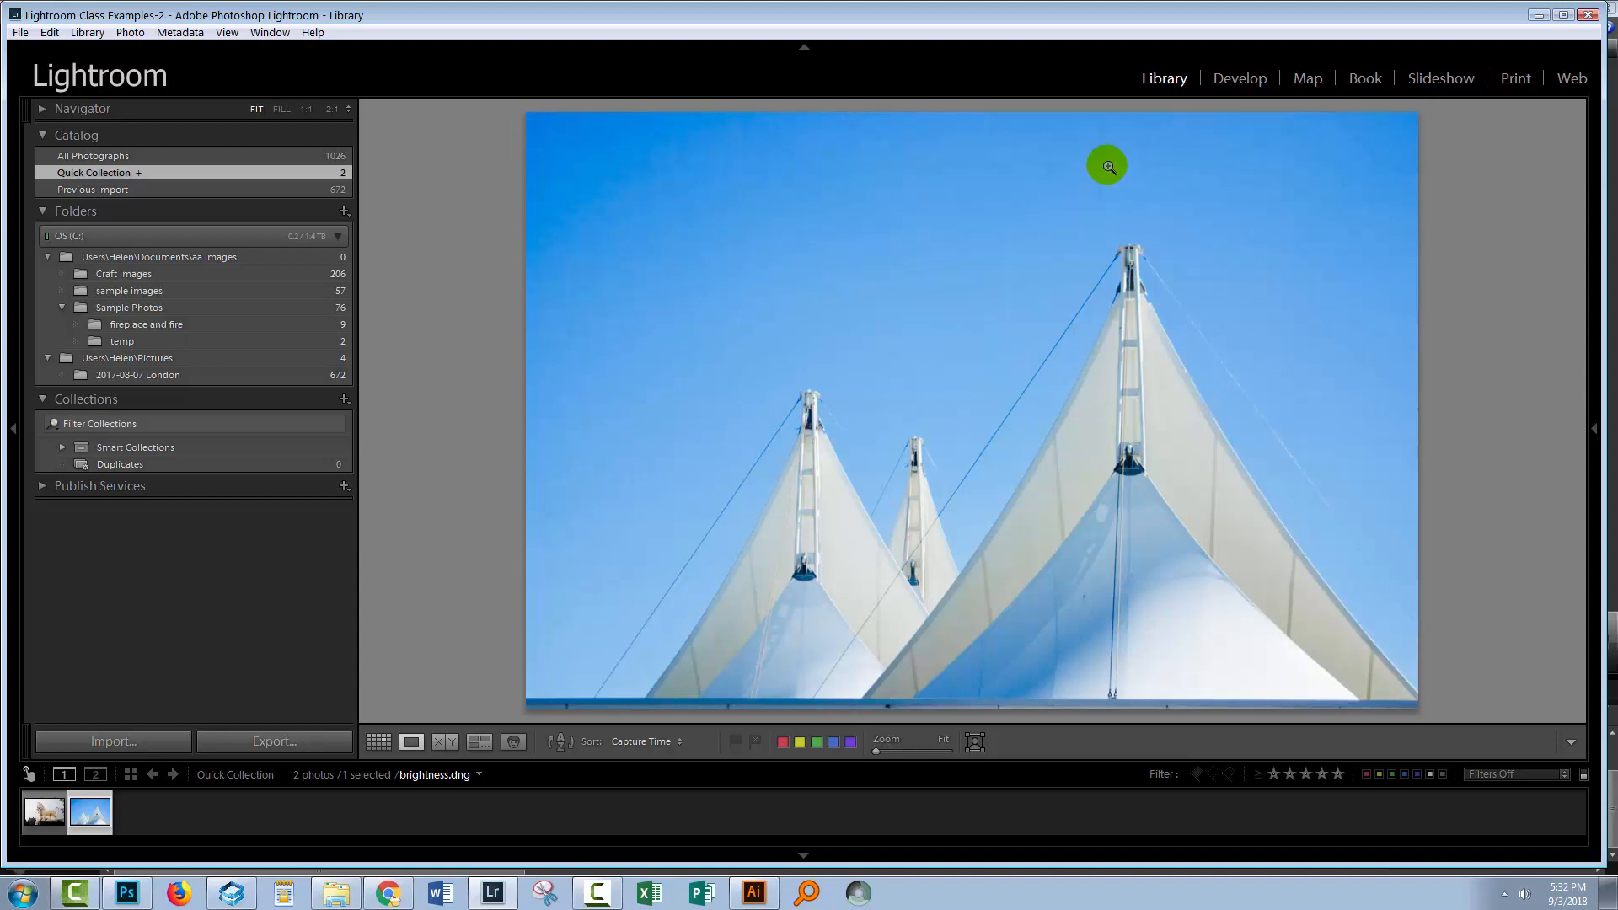
# Show brightness.dng in Develop with its History panel expanded and the Import state selected.
pyautogui.click(1238, 78)
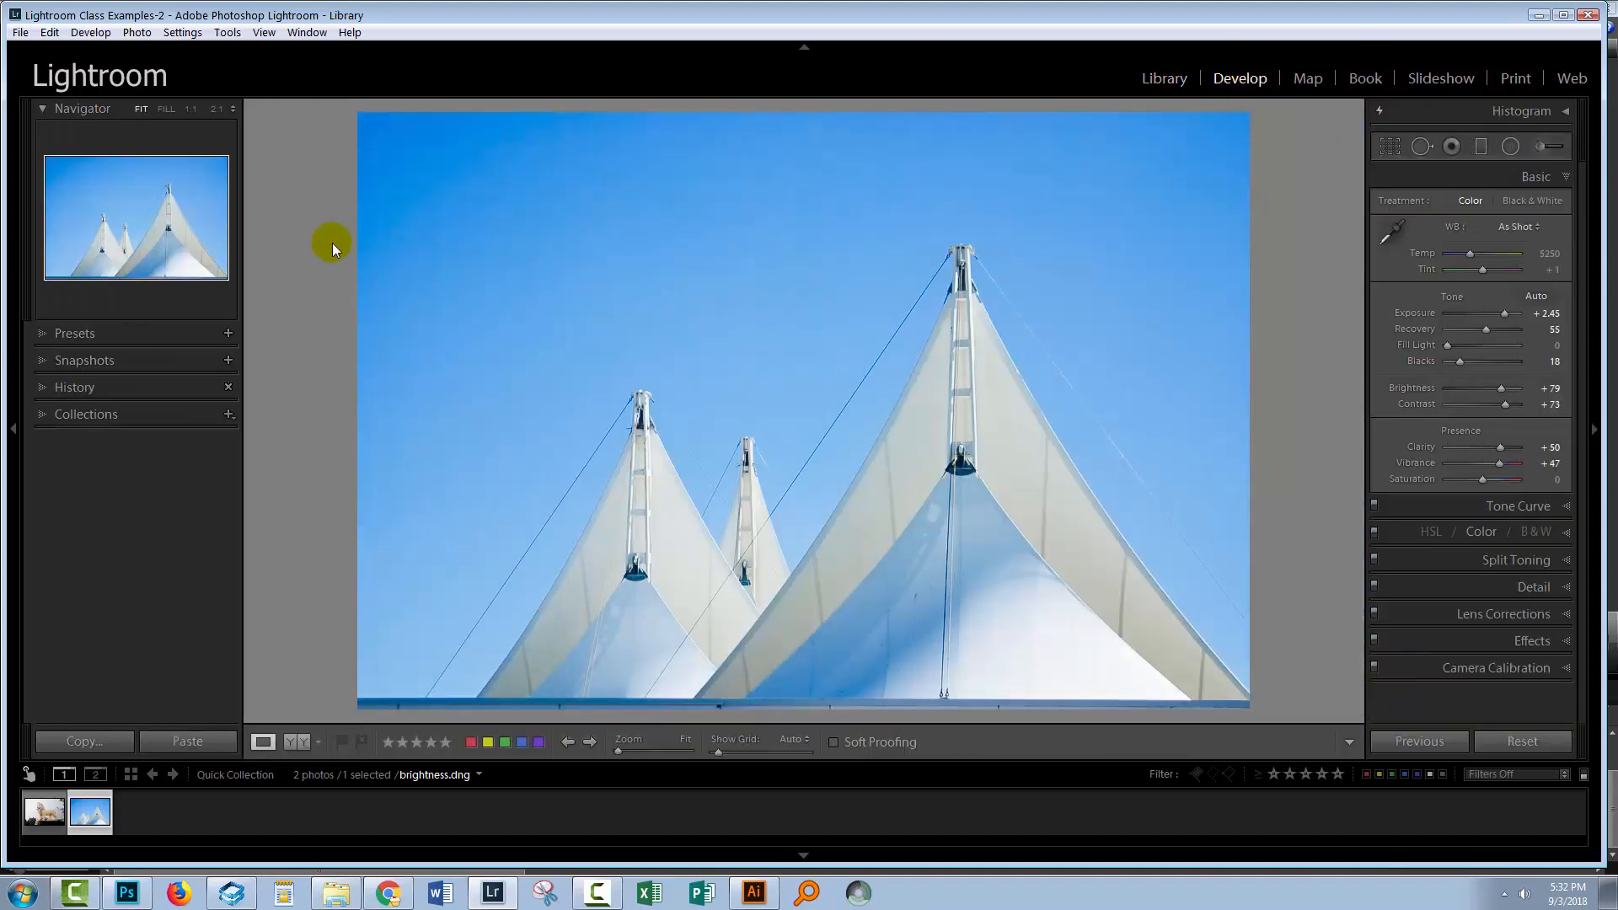
pyautogui.click(72, 388)
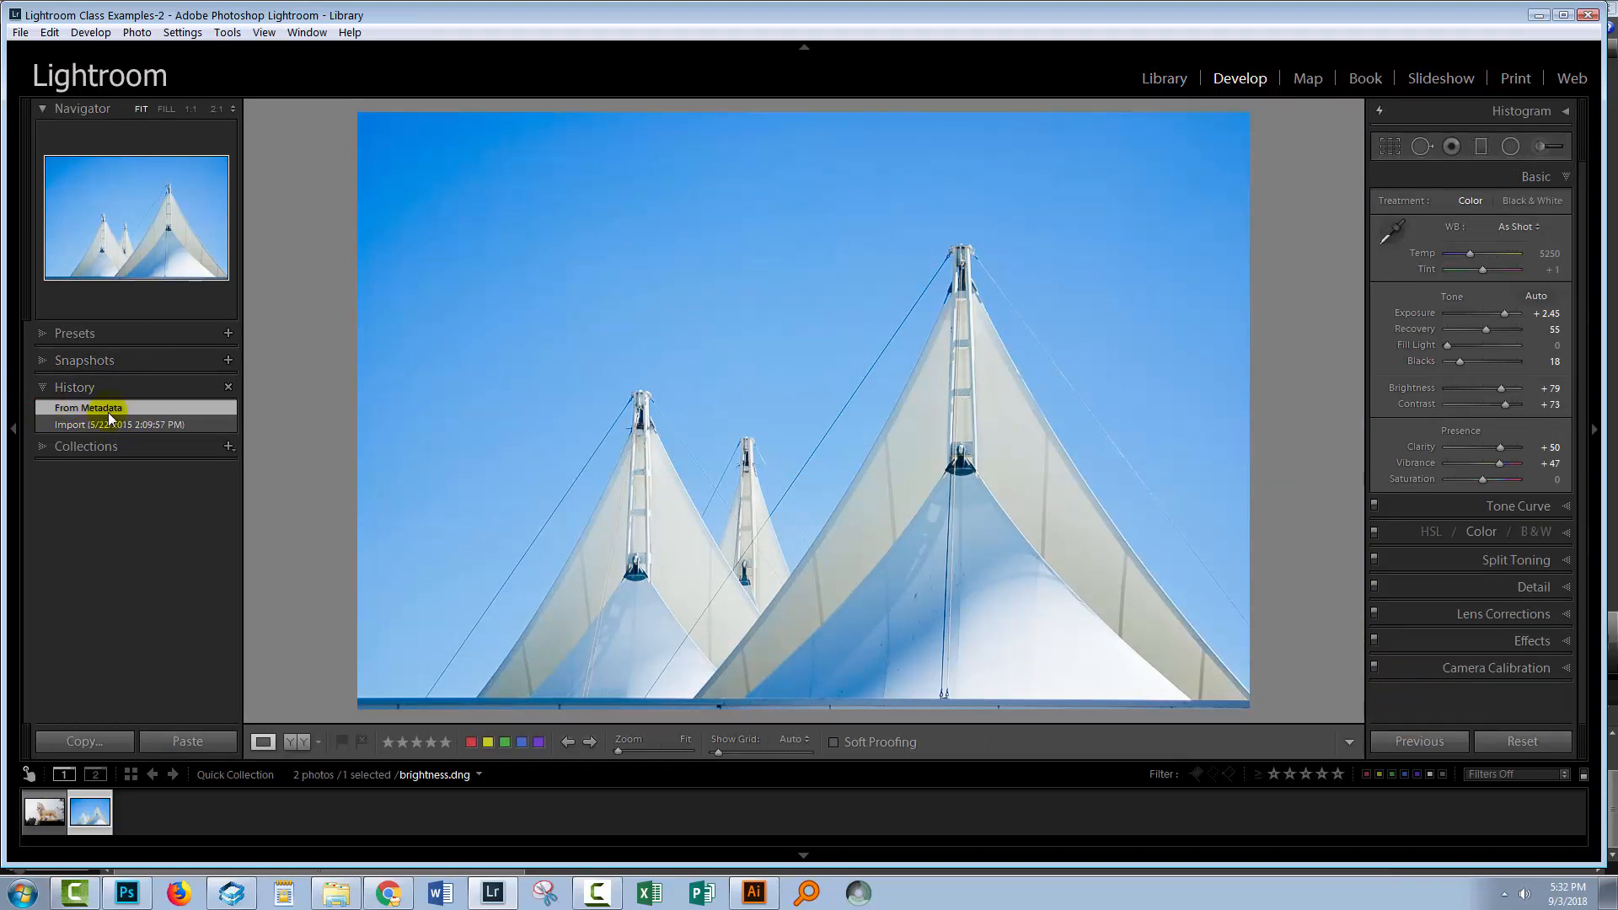
pyautogui.click(135, 425)
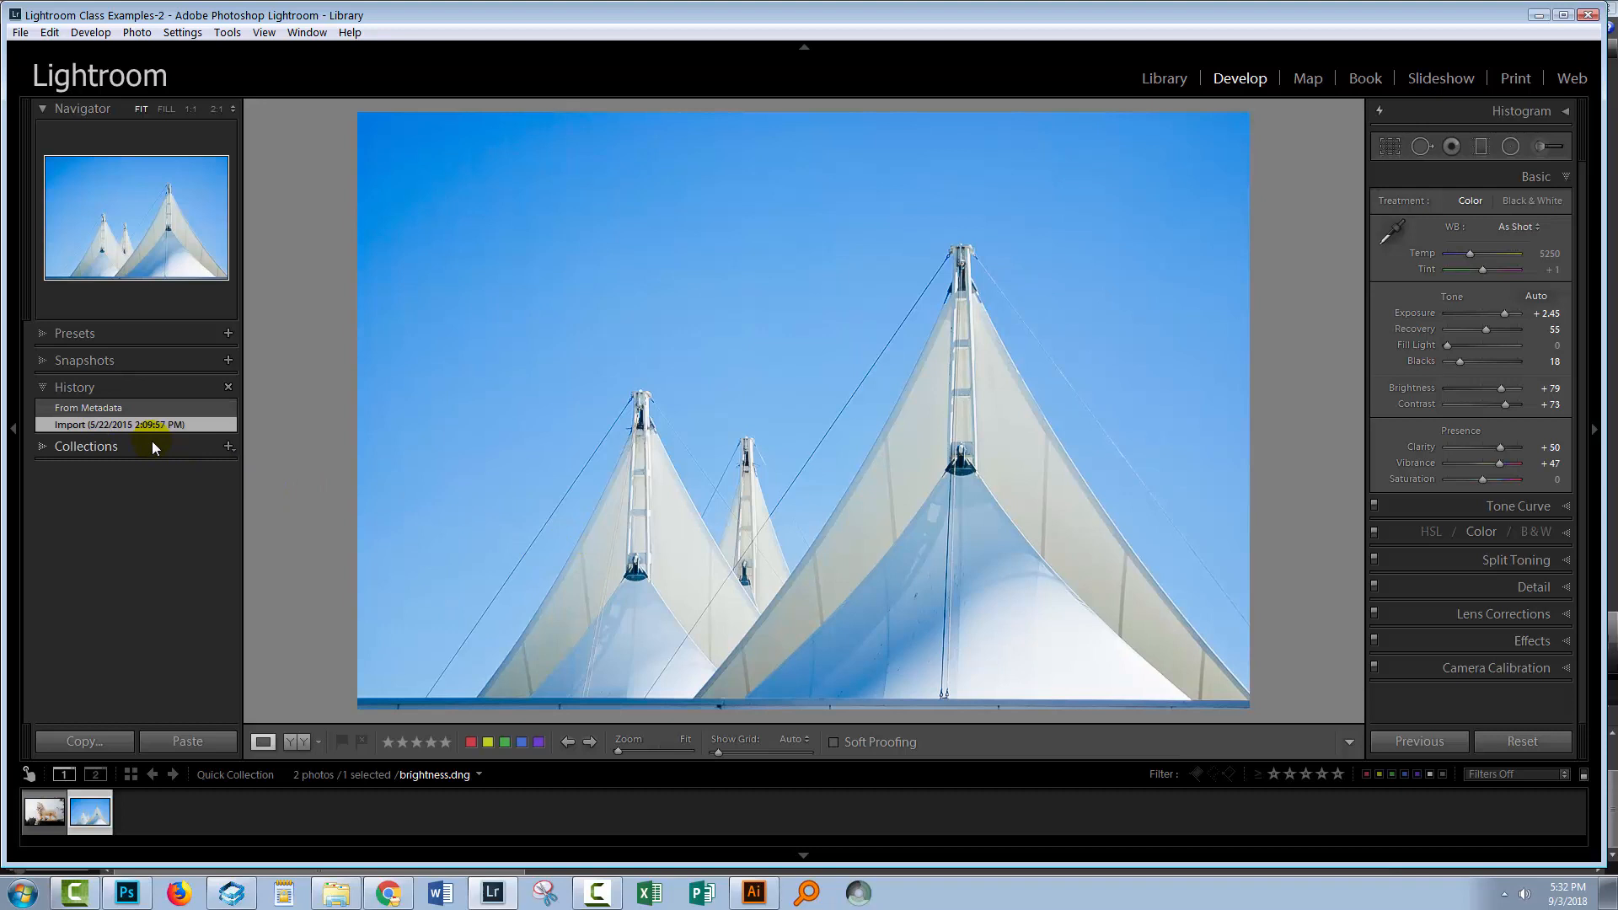
pyautogui.moveTo(229, 445)
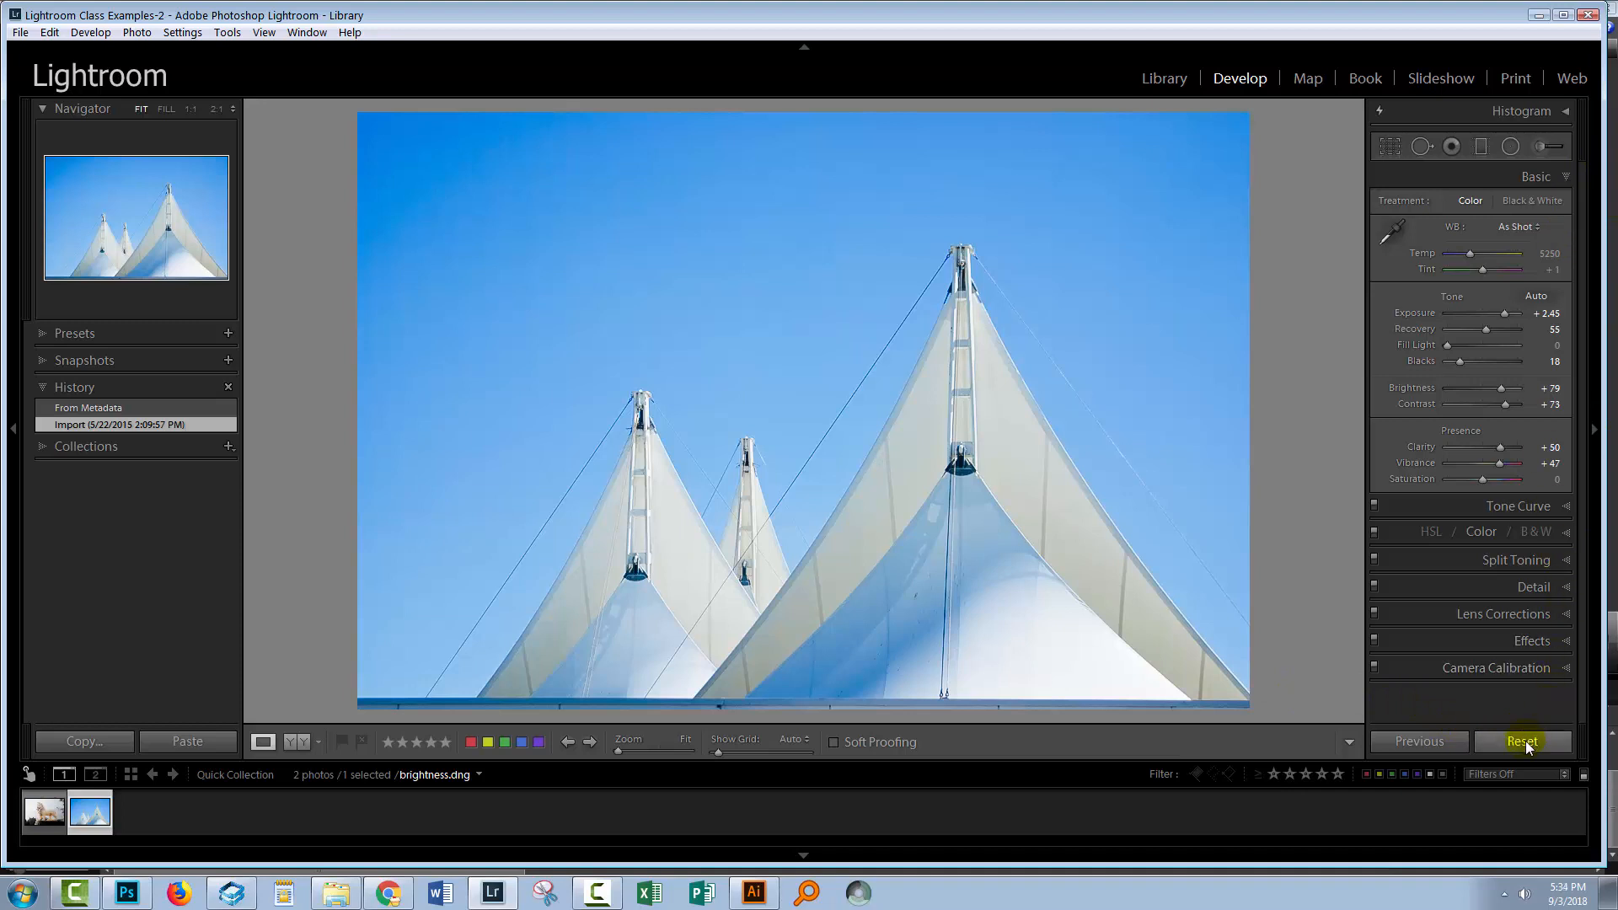
# Reset brightness.dng to original, toggle Reset Settings and Import history states twice, ending on Import.
pyautogui.click(1520, 742)
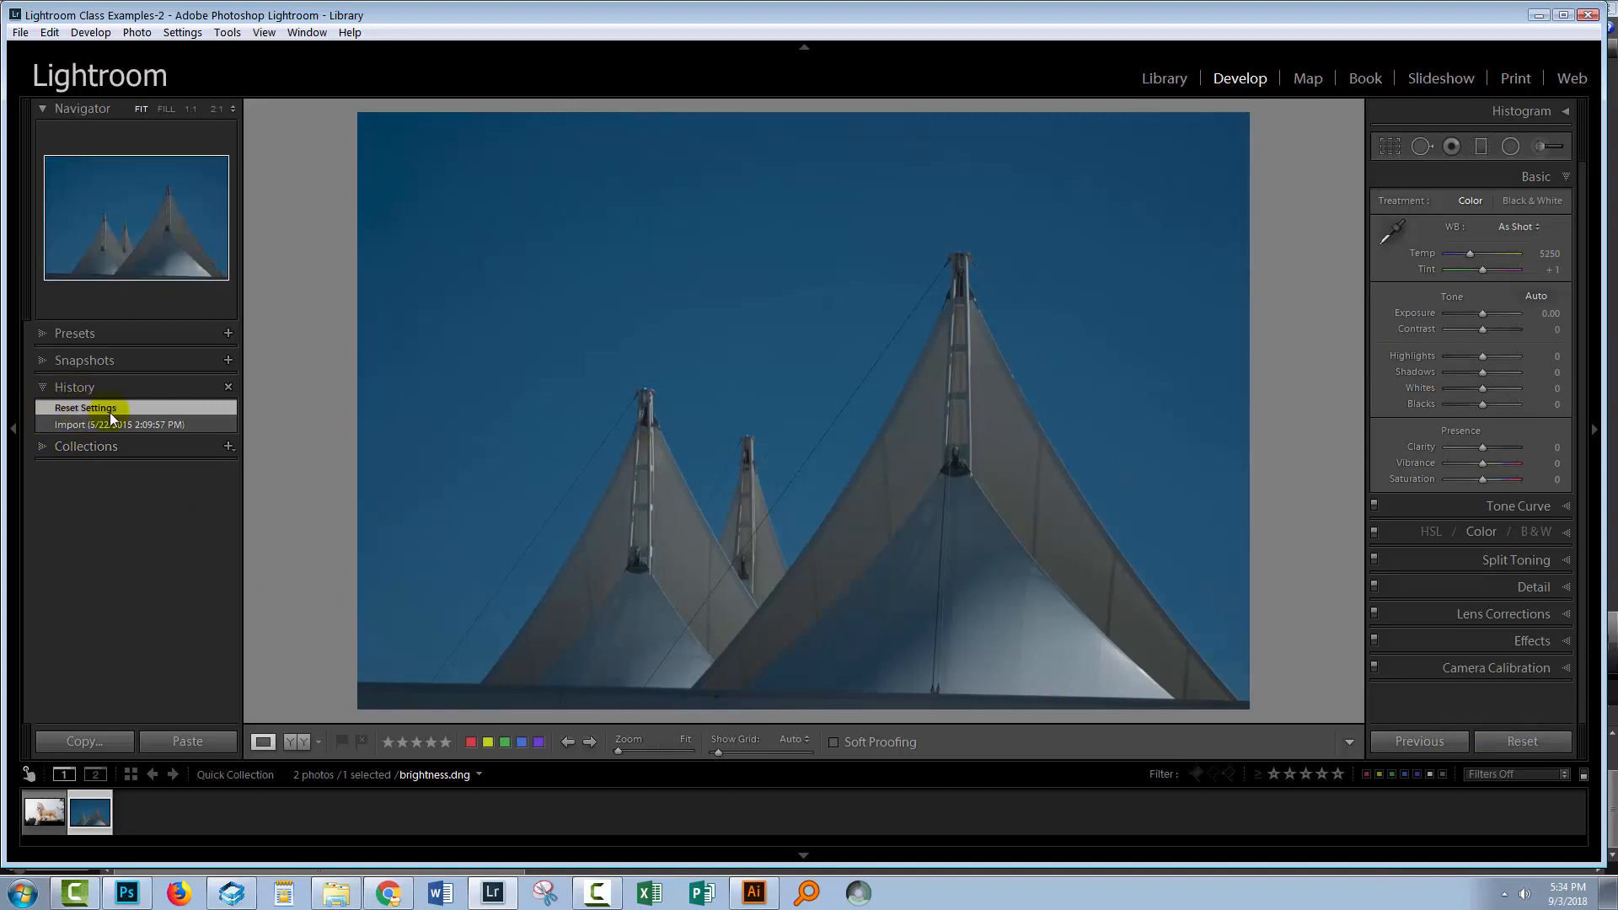
pyautogui.click(118, 425)
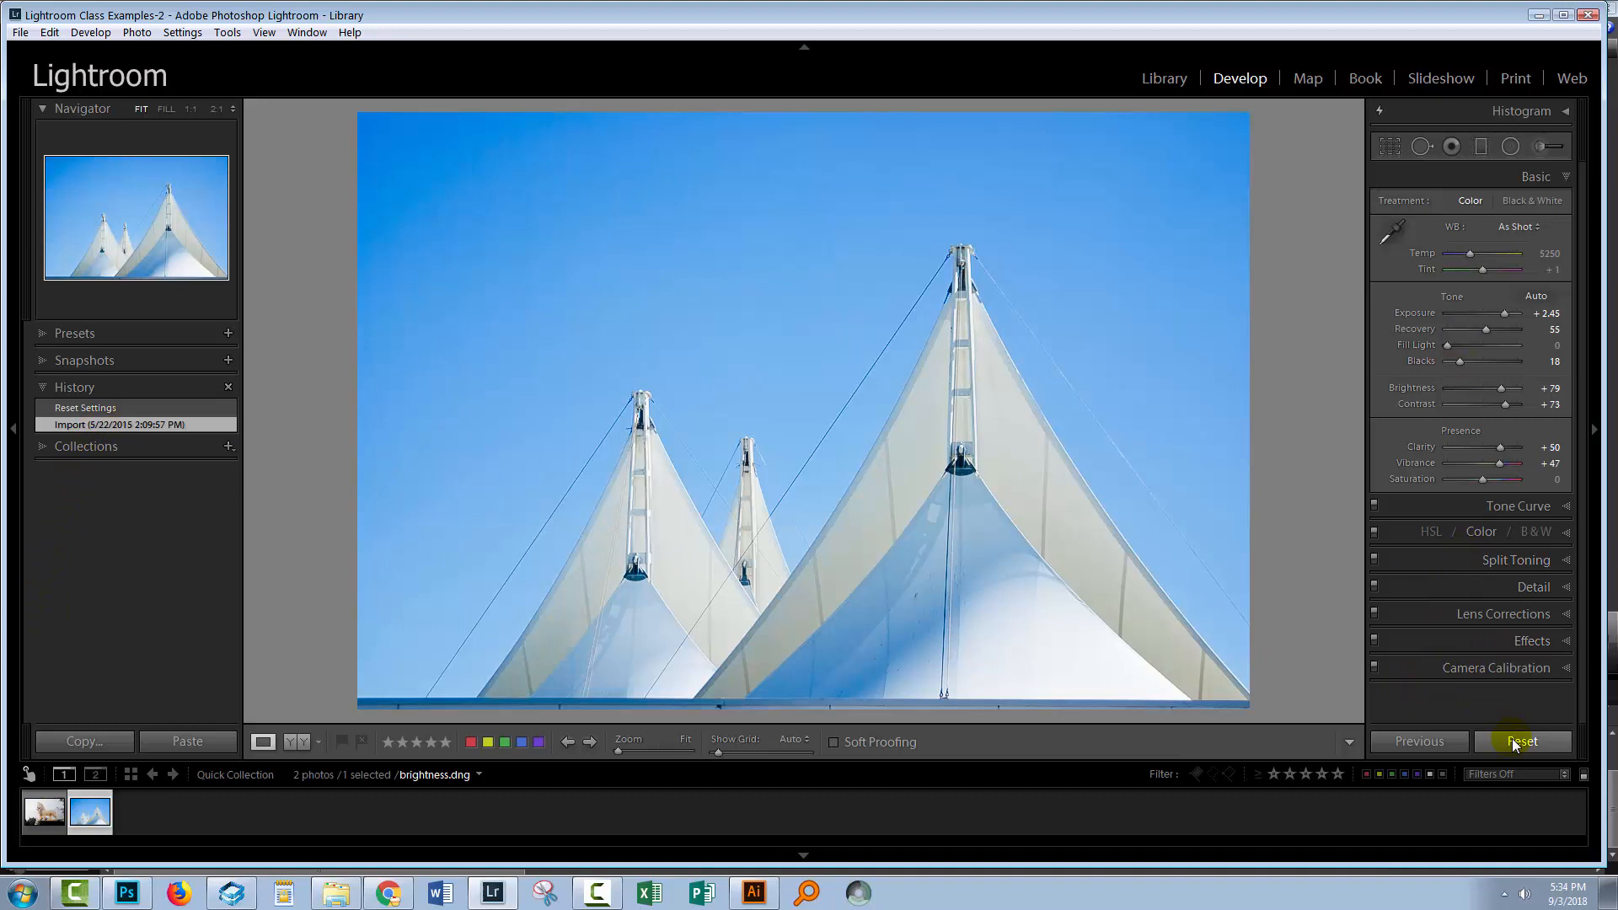
pyautogui.click(1520, 741)
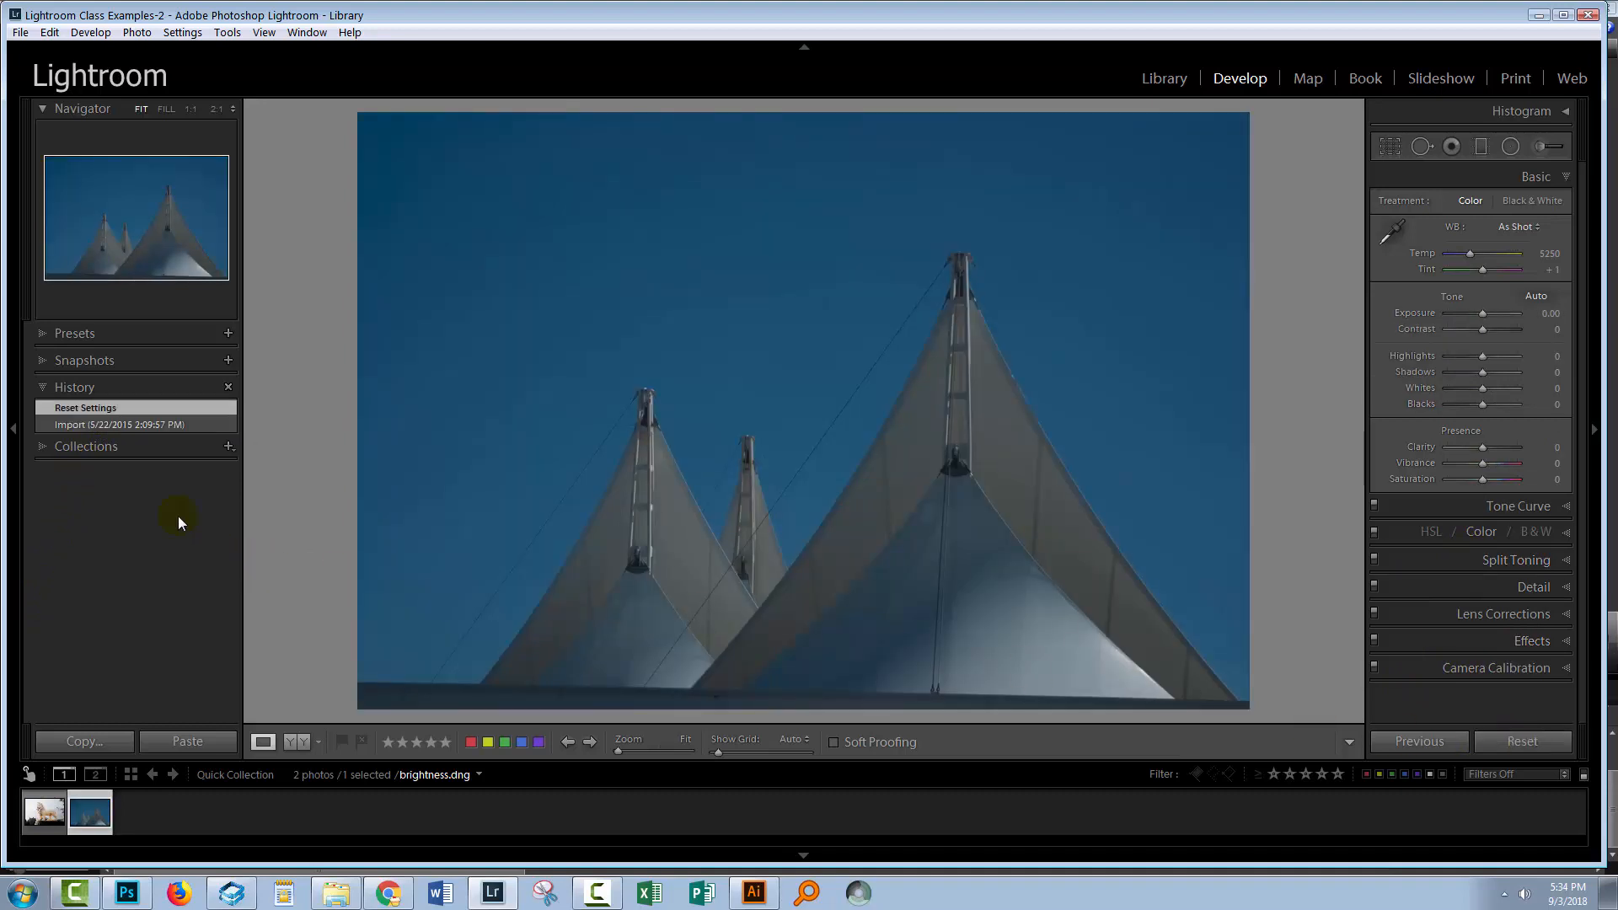
pyautogui.click(123, 425)
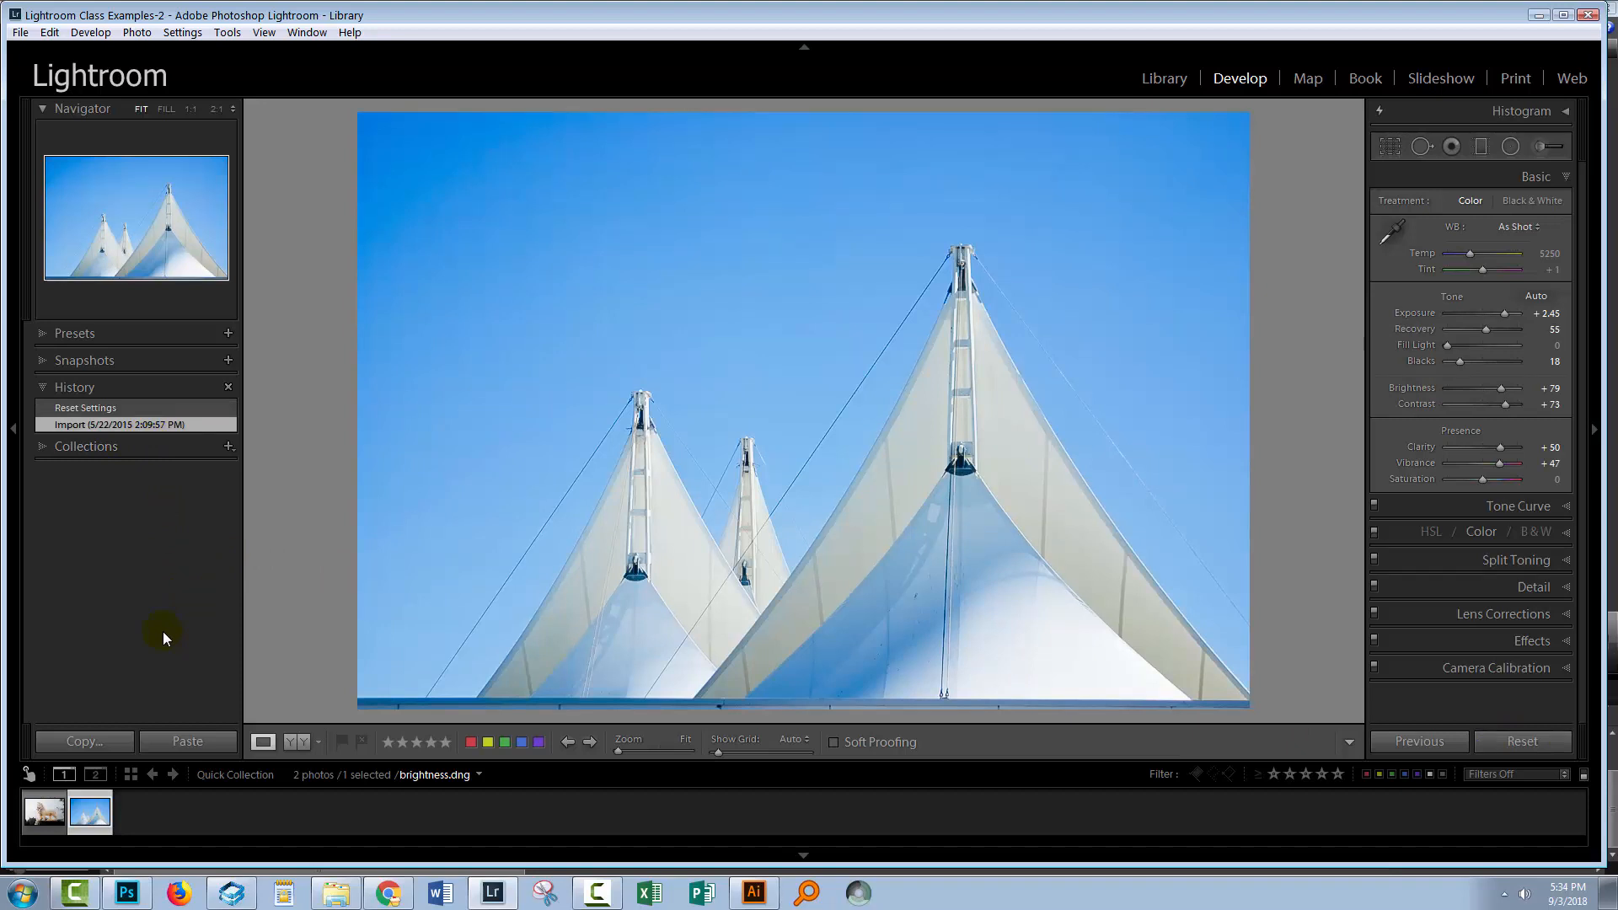
pyautogui.moveTo(586, 584)
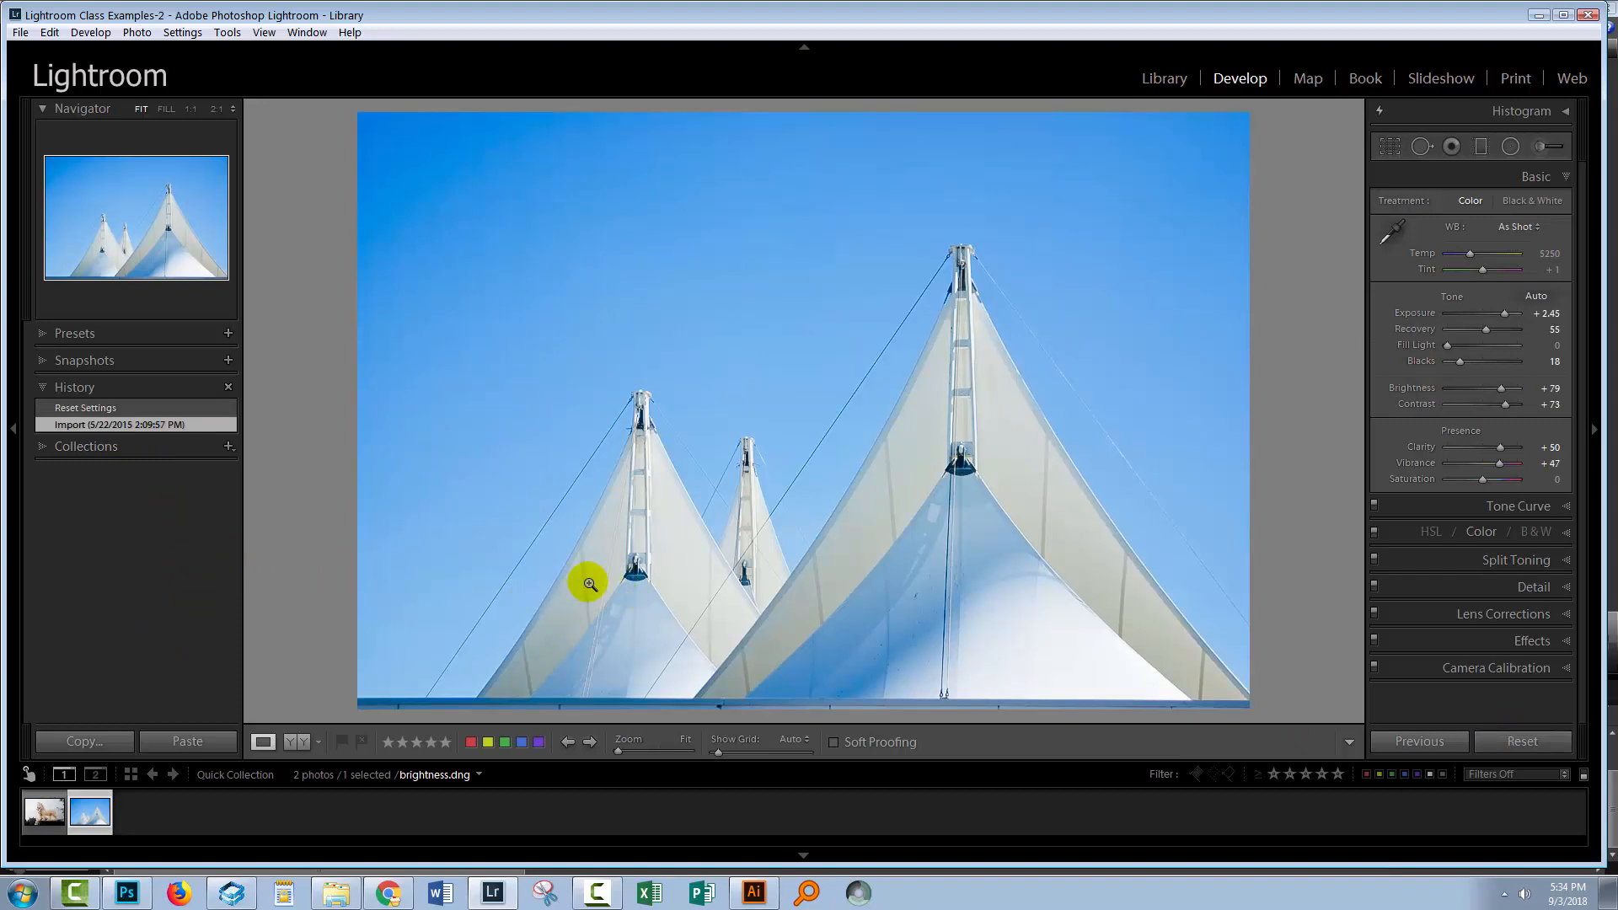
pyautogui.click(44, 810)
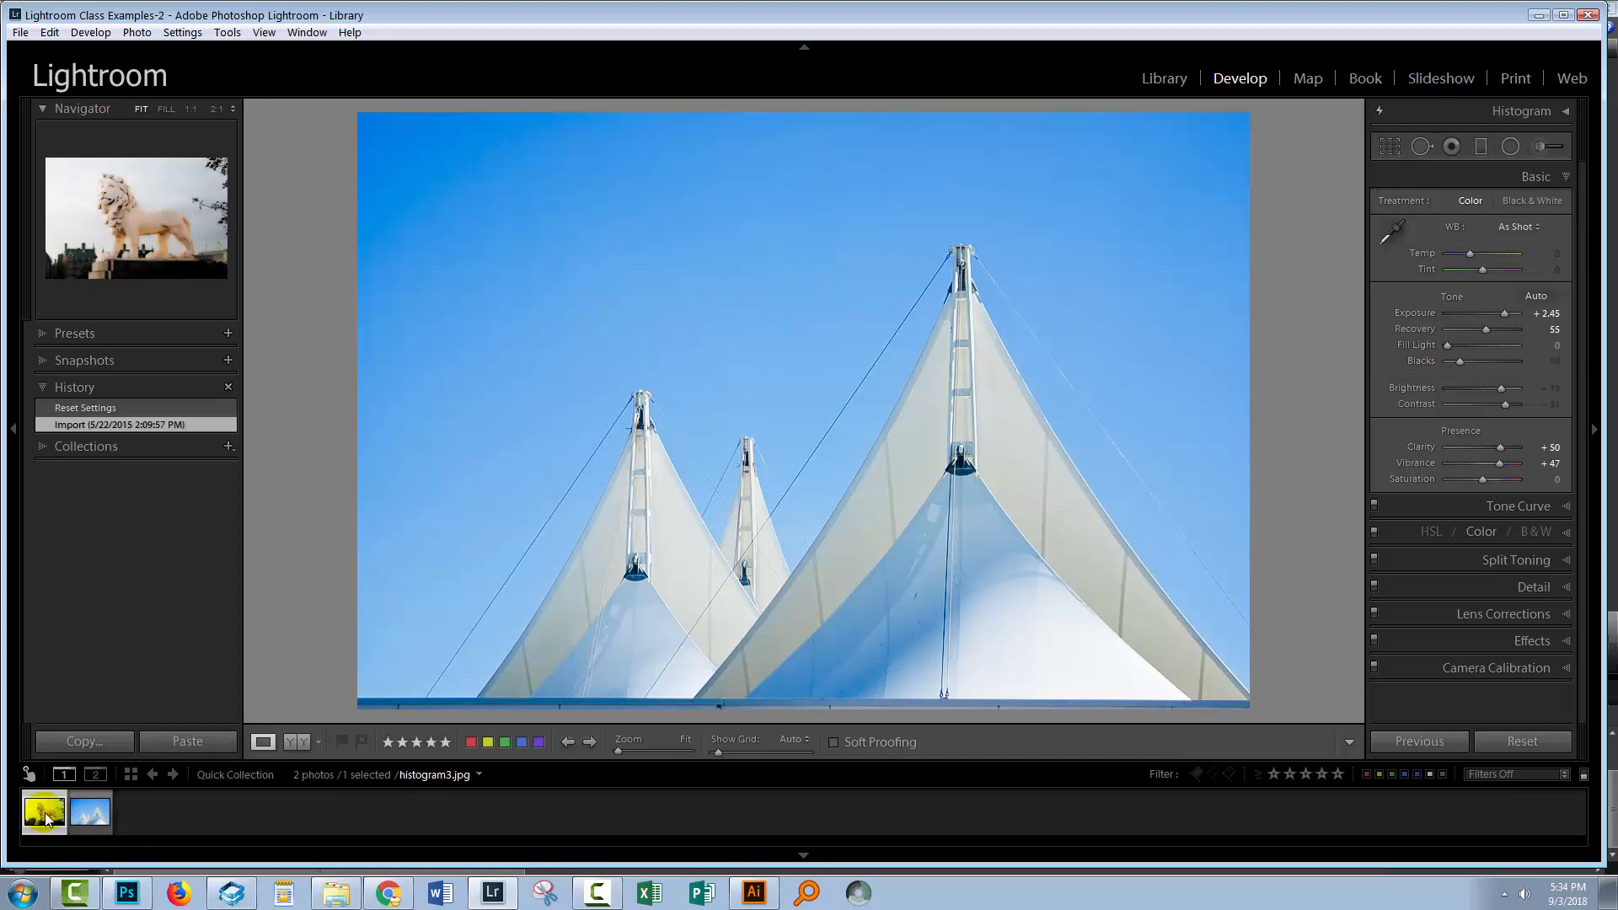
# Select the lion photo histogram3.jpg from the filmstrip for developing.
pyautogui.click(44, 810)
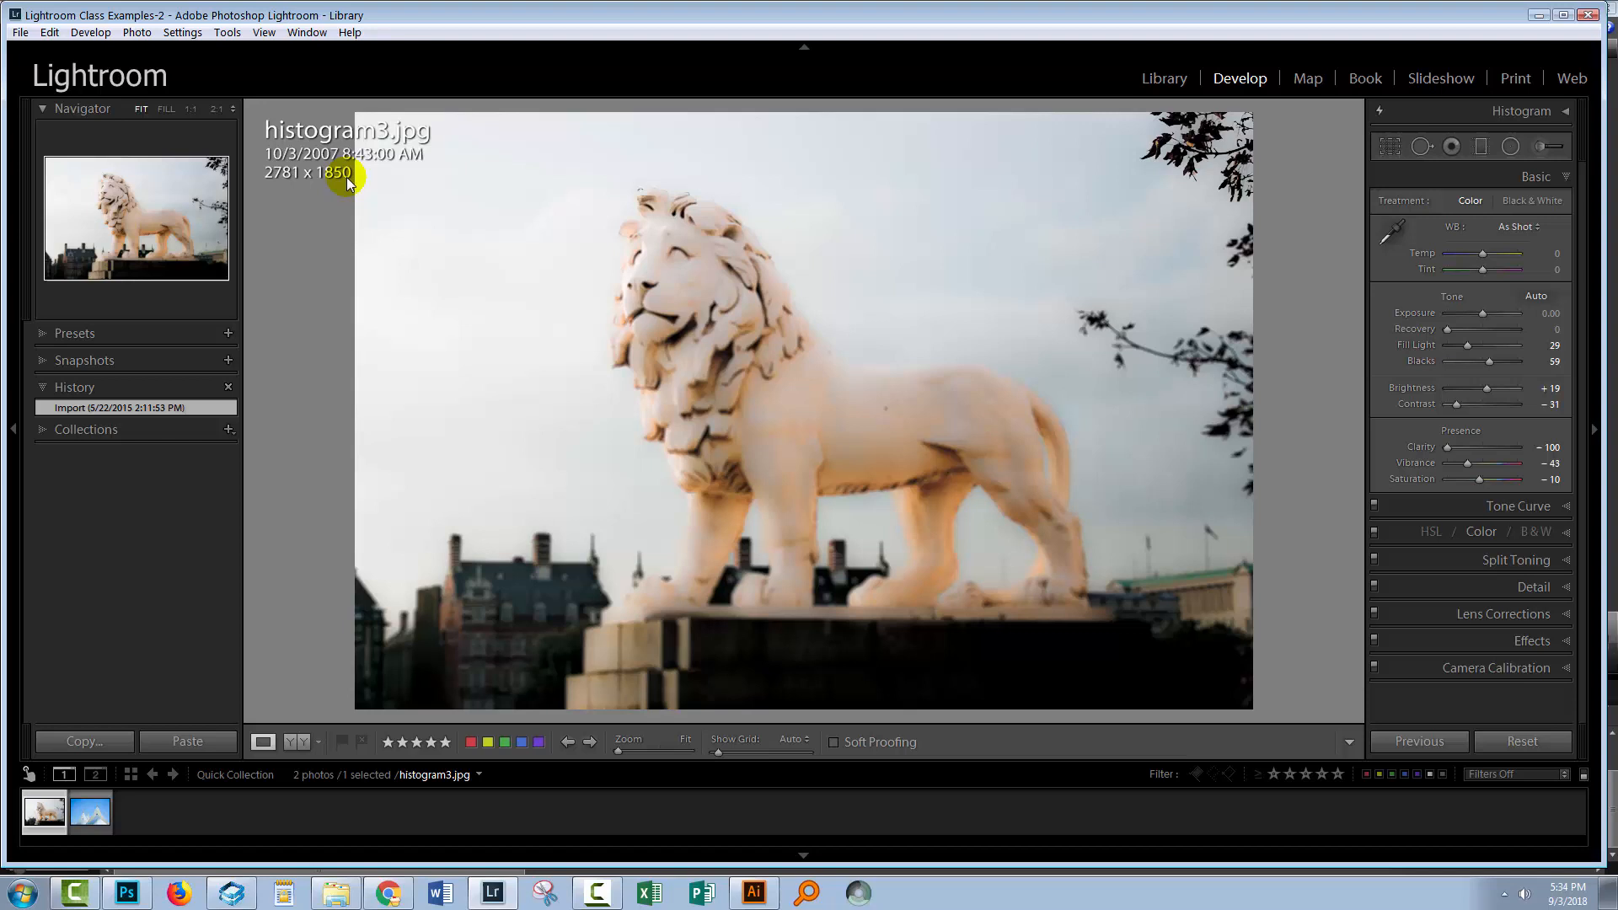
pyautogui.moveTo(637, 423)
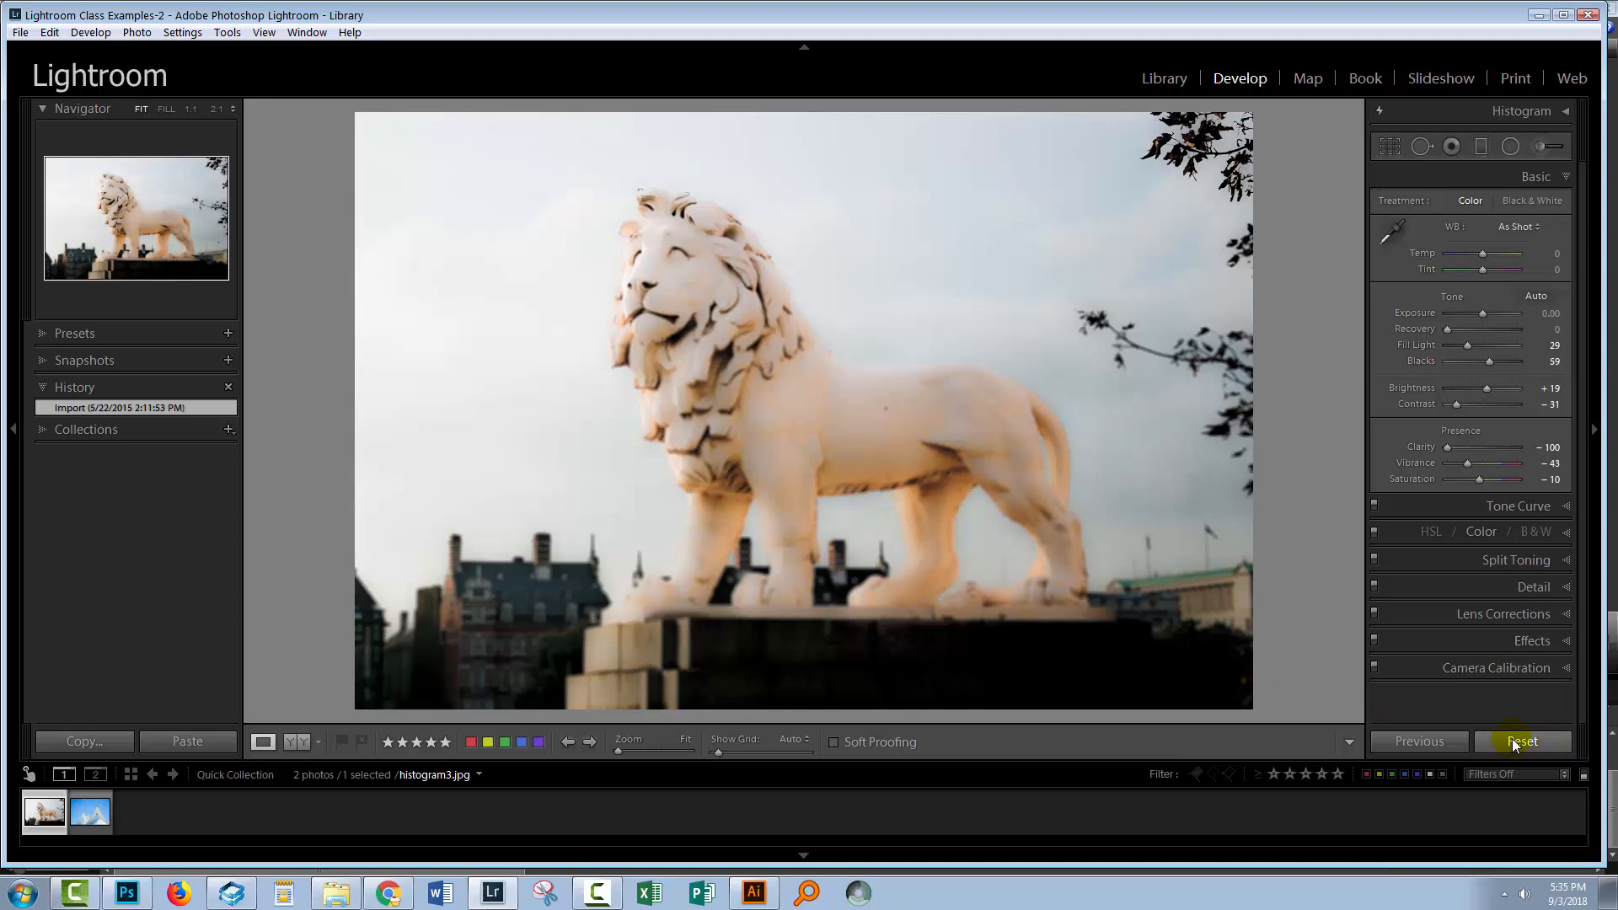
# Reset histogram3.jpg to its original out-of-camera settings.
pyautogui.click(1522, 742)
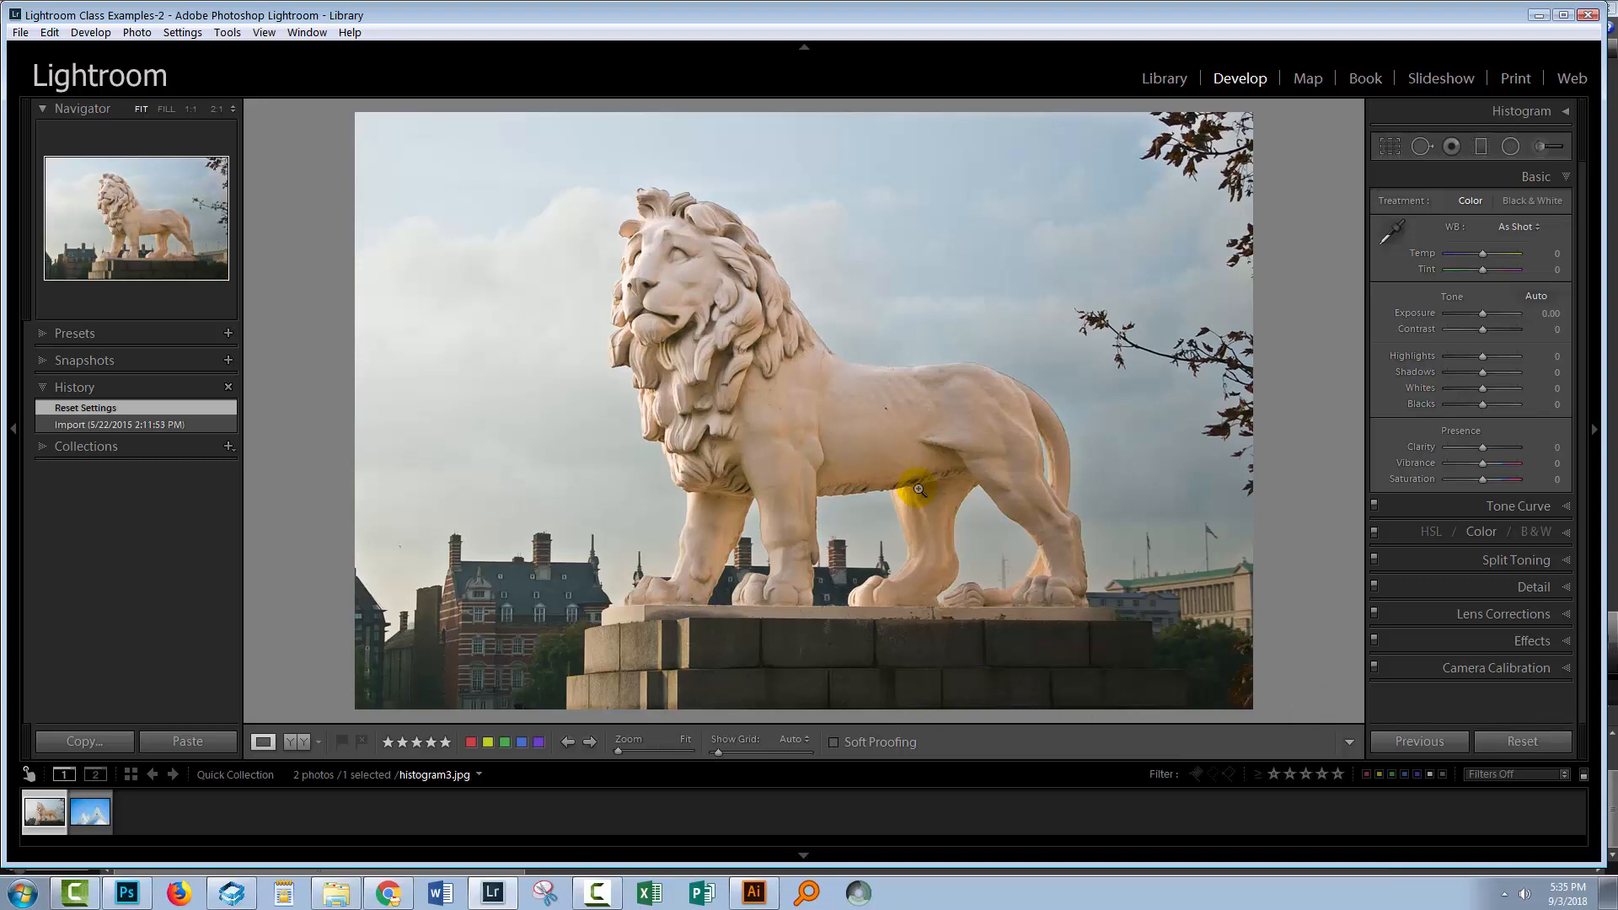
pyautogui.moveTo(610, 389)
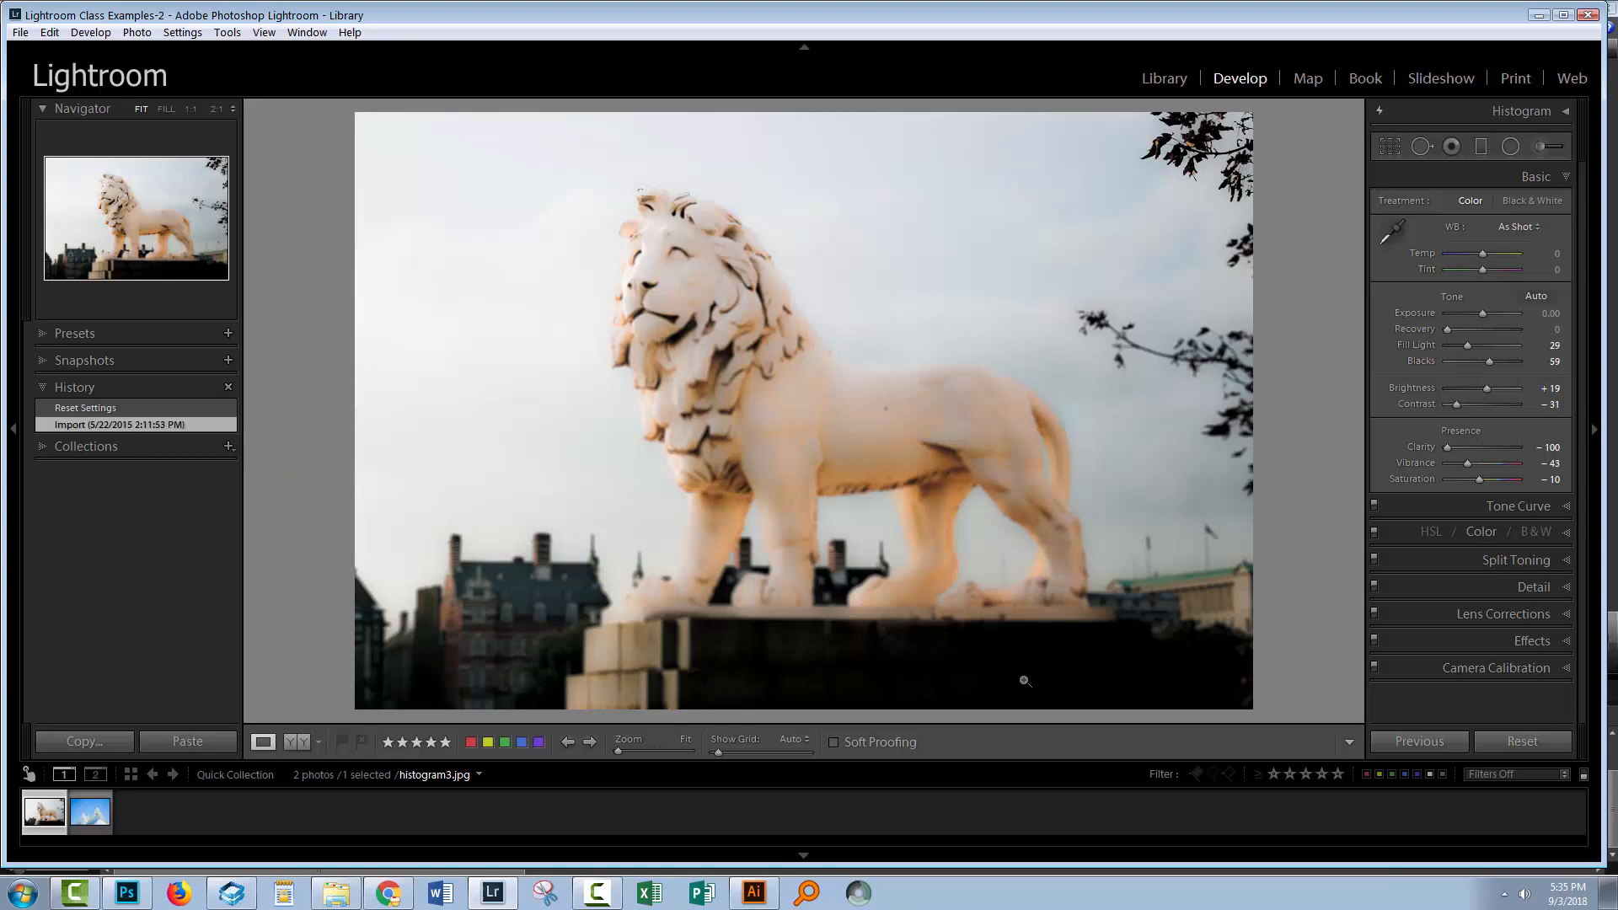
pyautogui.moveTo(135, 392)
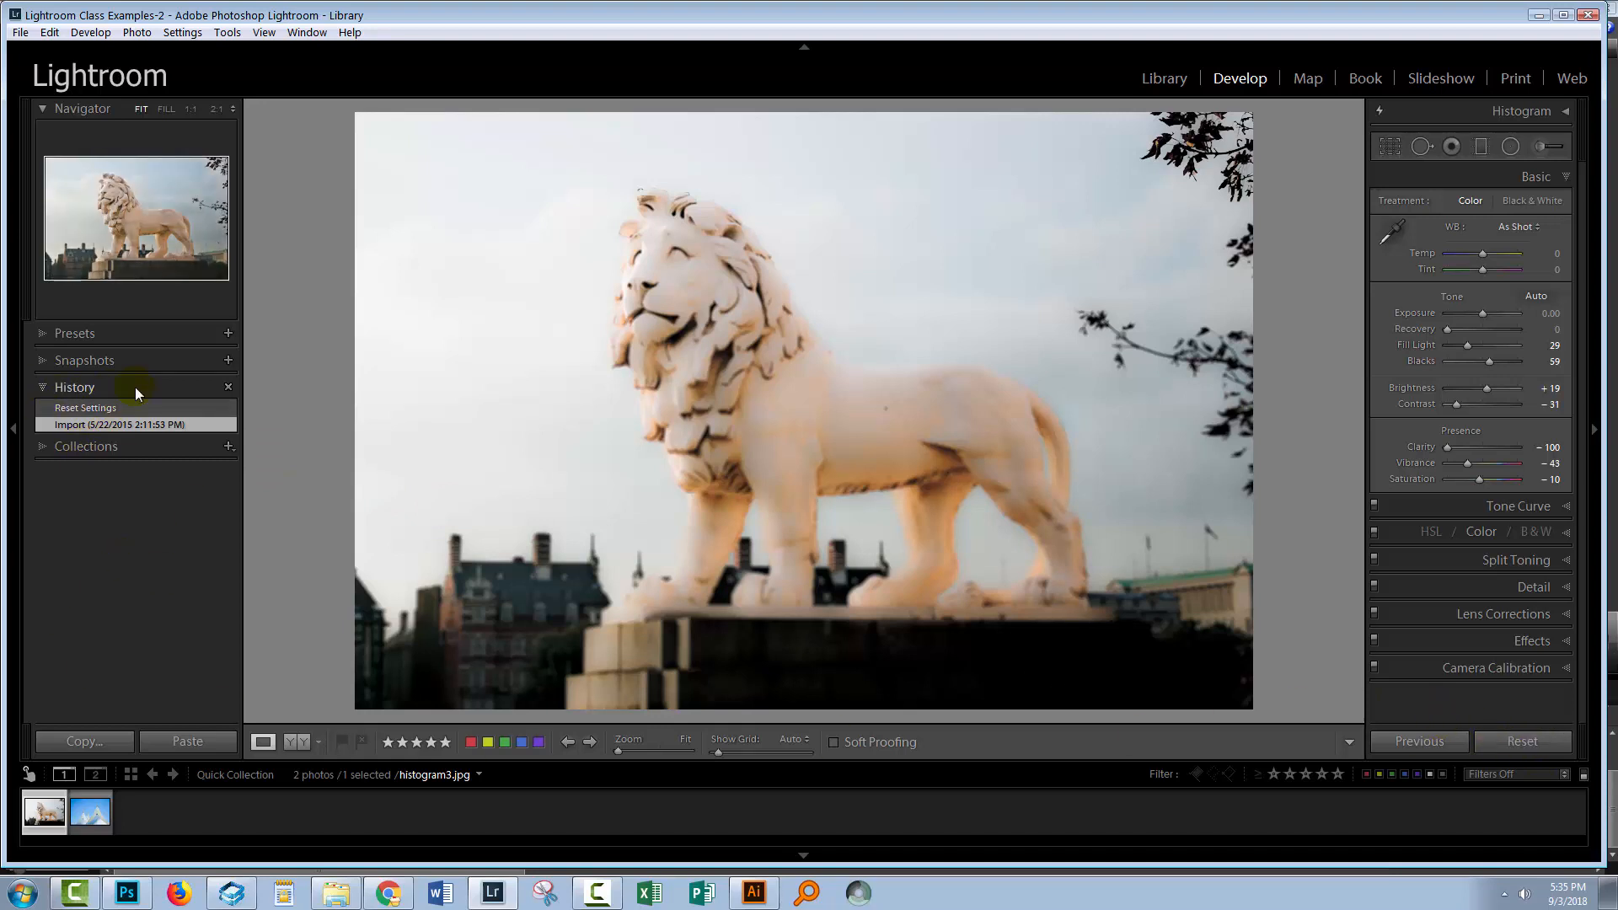